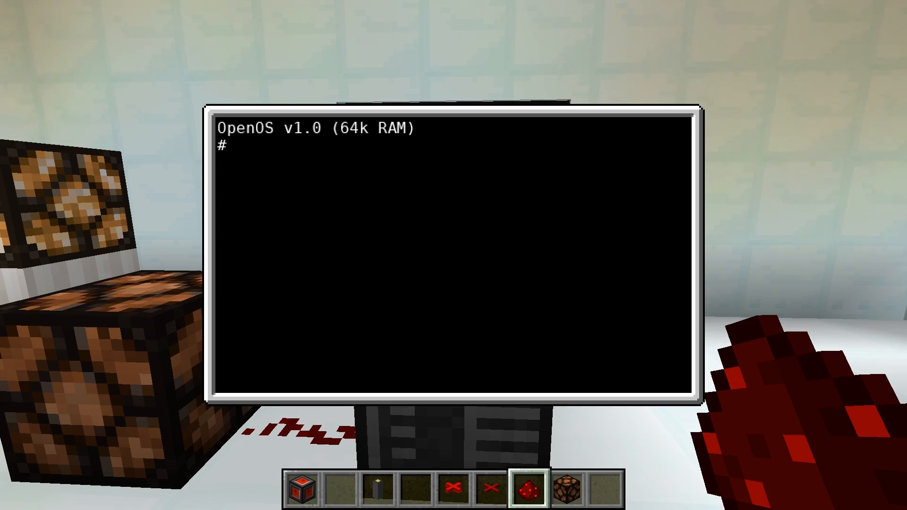
# Run rs right 15 to drive the right side to strength 15, then query it with rs.
pyautogui.write('rs')
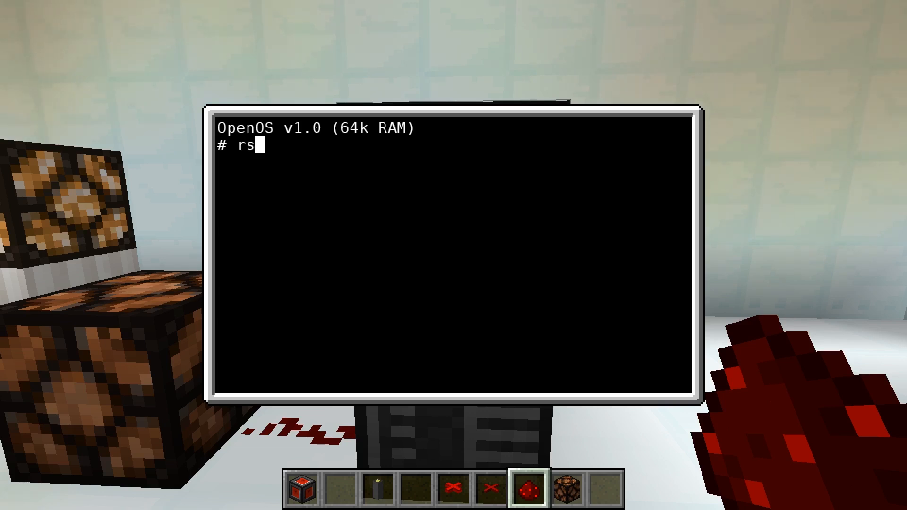
pyautogui.write('right')
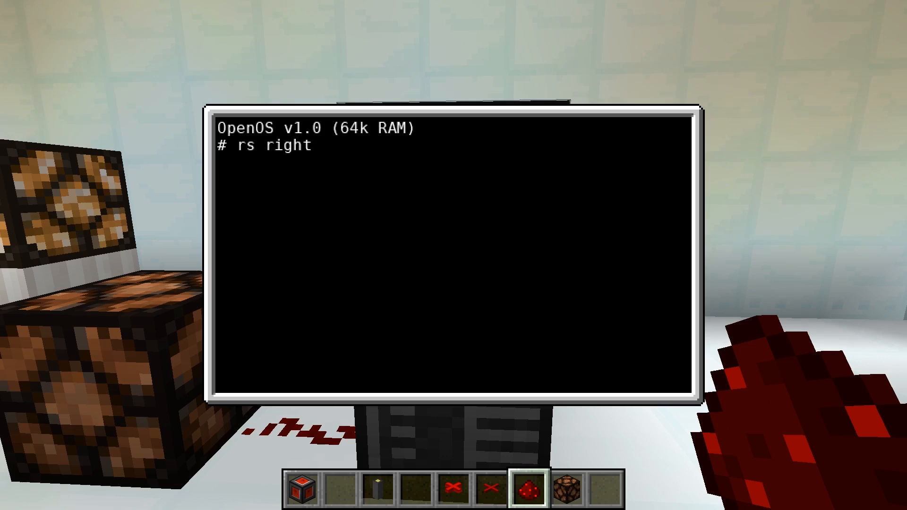
pyautogui.write('15')
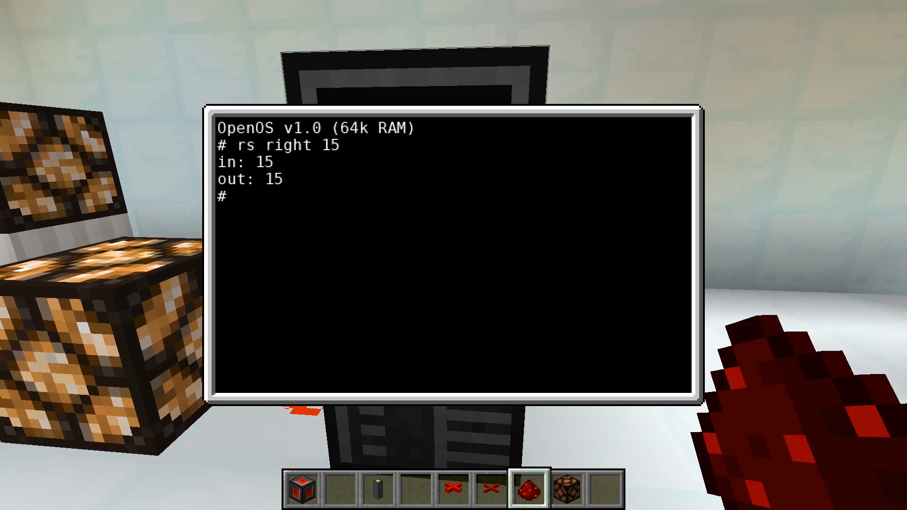
pyautogui.write('rs right')
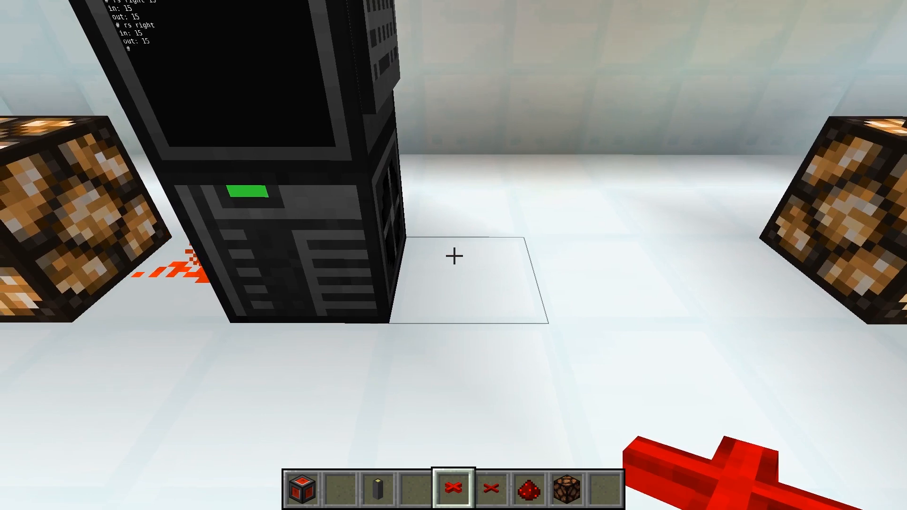
# Run rs left -b red 255 to drive the left red bundled channel, then start rs left -b to reset it.
pyautogui.scroll(-3)
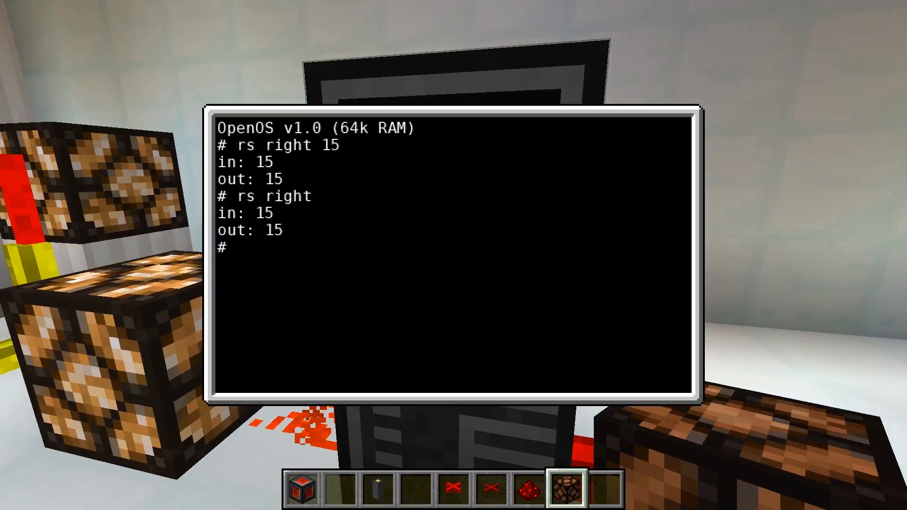
pyautogui.write('rs')
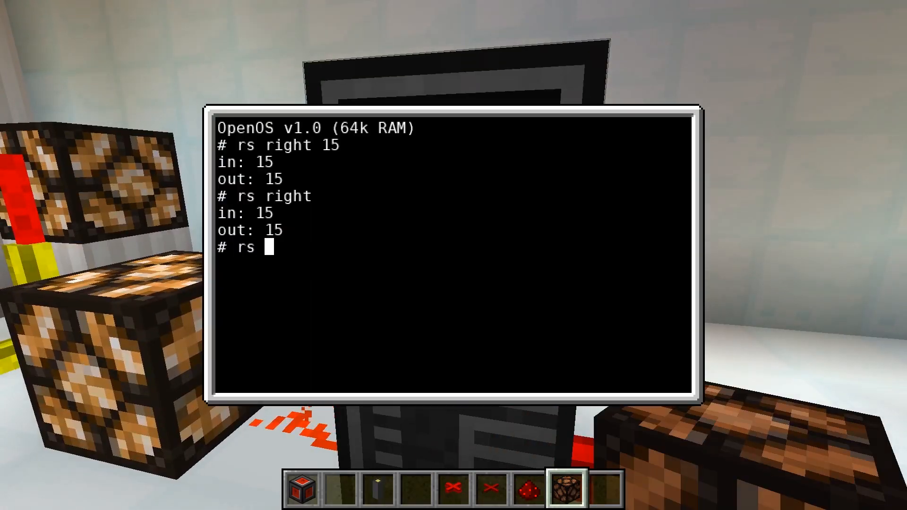
pyautogui.write('left')
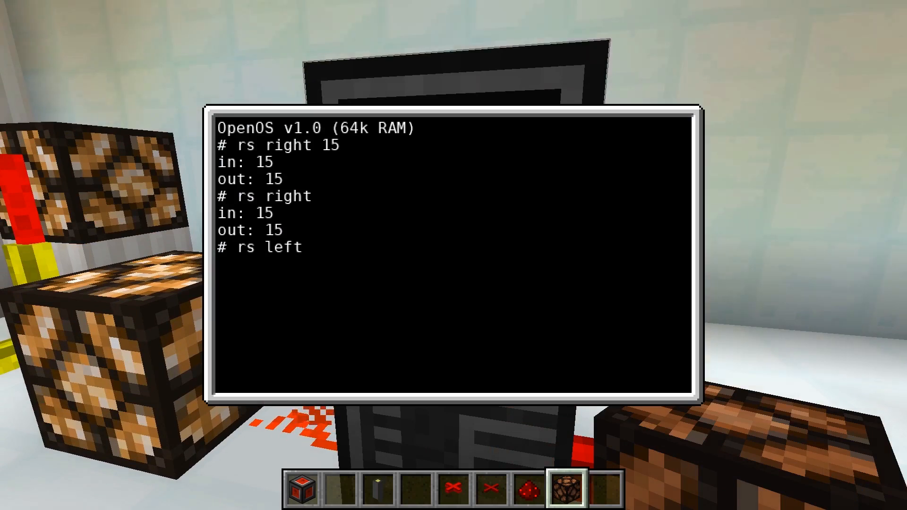
pyautogui.write('-b')
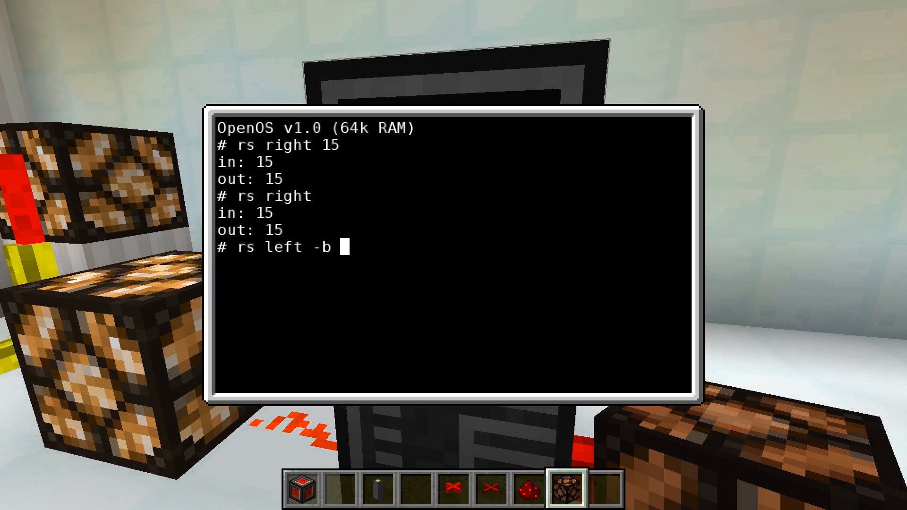
pyautogui.write('red')
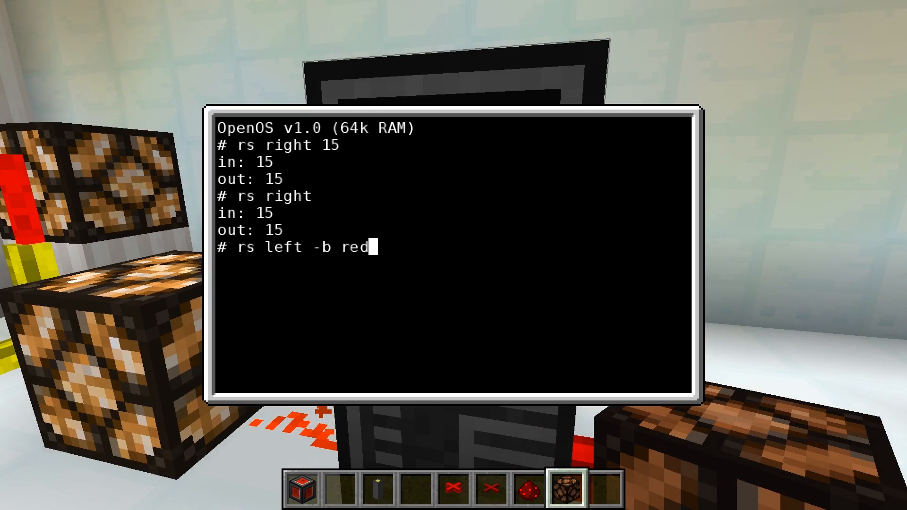
pyautogui.write('255')
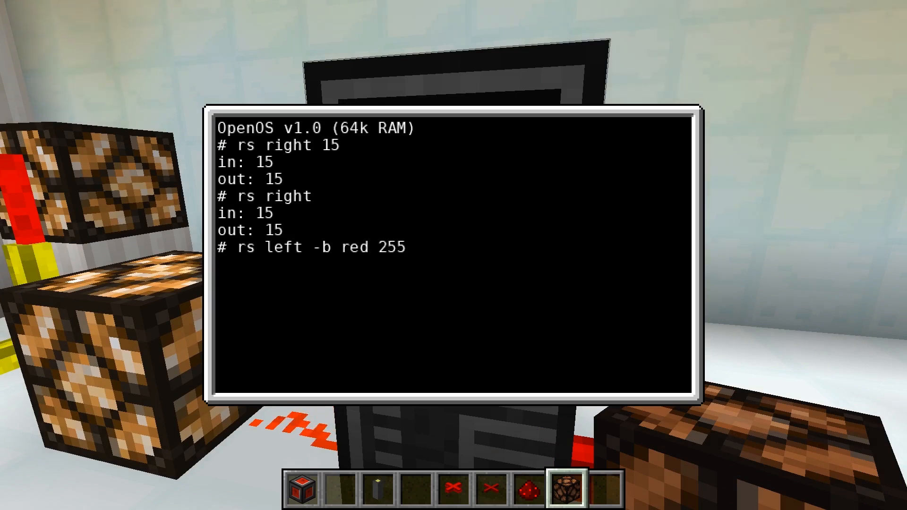
pyautogui.press('enter')
pyautogui.write('rs')
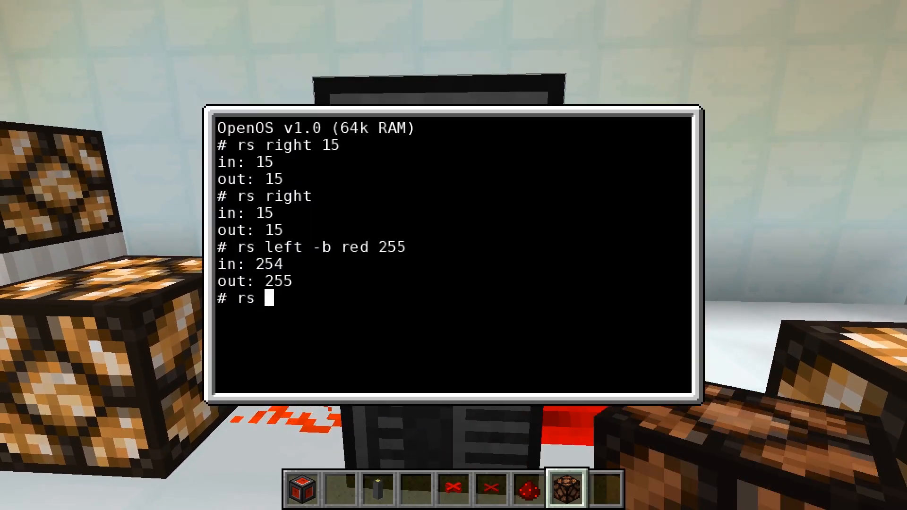
pyautogui.write('left -b red 0')
pyautogui.write('rs right 0')
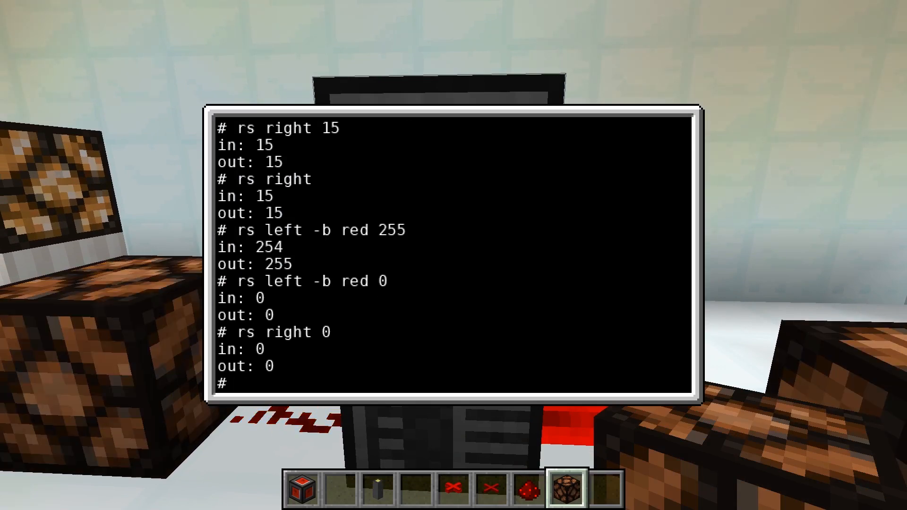
# Start a Lua session and assign c = component.redstone.
pyautogui.write('lua')
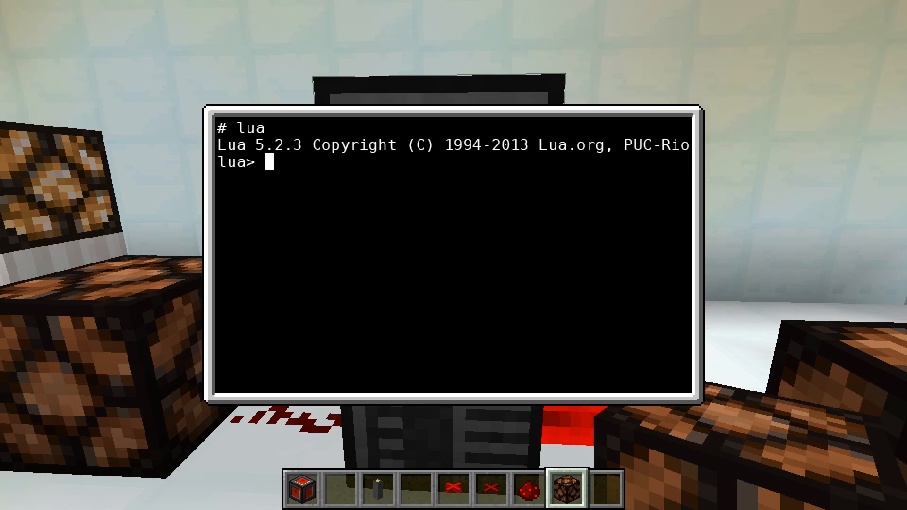
pyautogui.write('c')
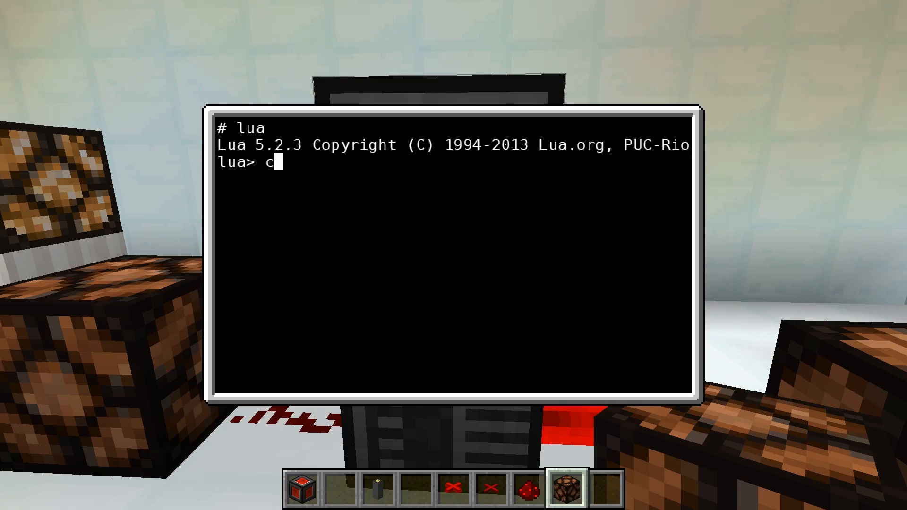
pyautogui.write('= component.')
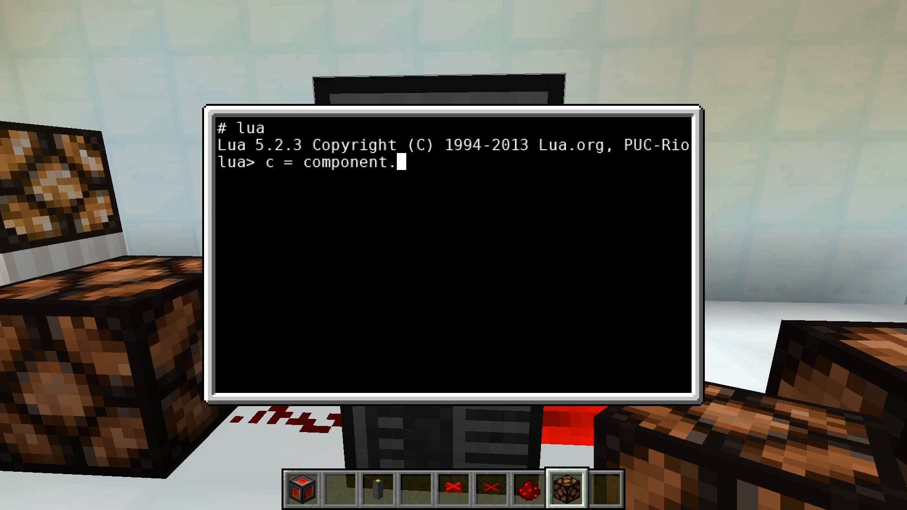
pyautogui.write('redstone')
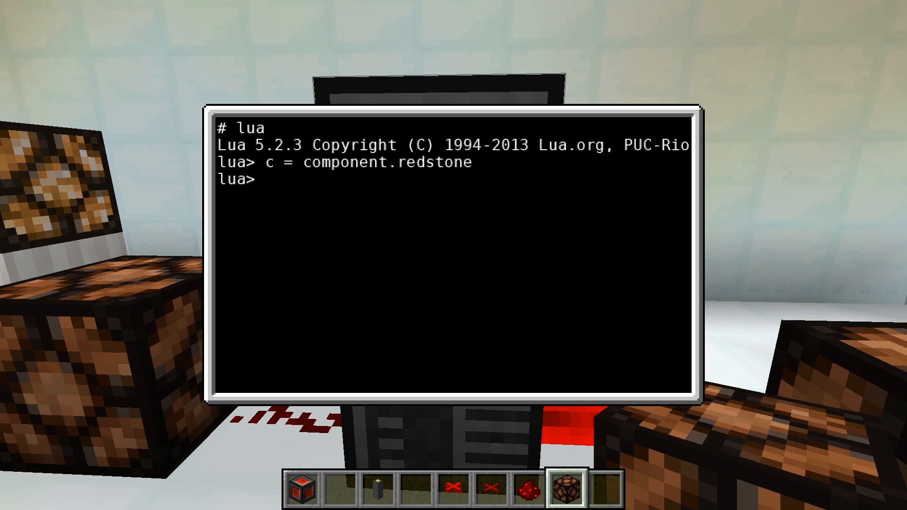
# Call c.setOutput(sides.right,15) to drive the right side to strength 15.
pyautogui.write('c')
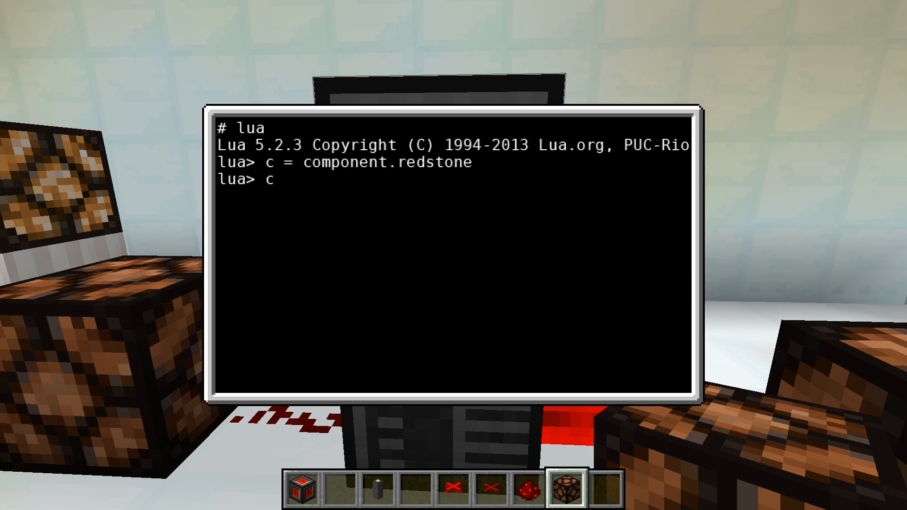
pyautogui.write('.setOut')
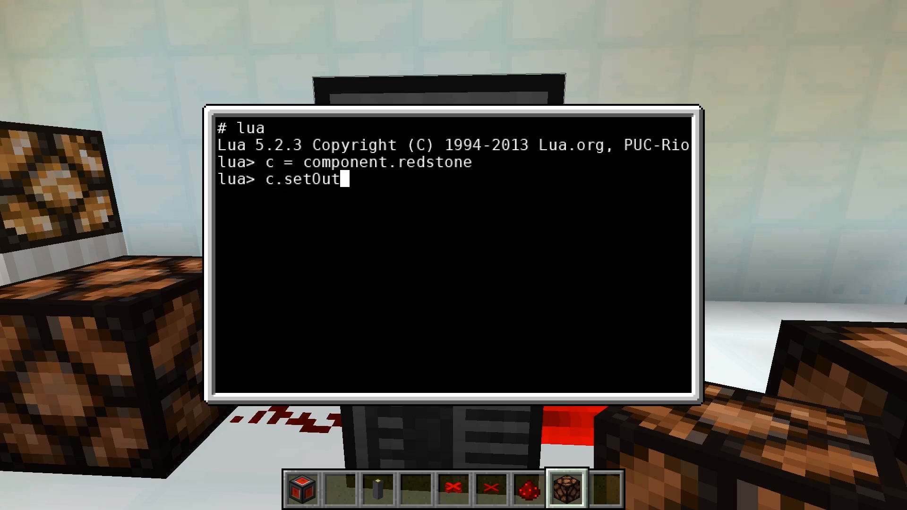
pyautogui.write('put(')
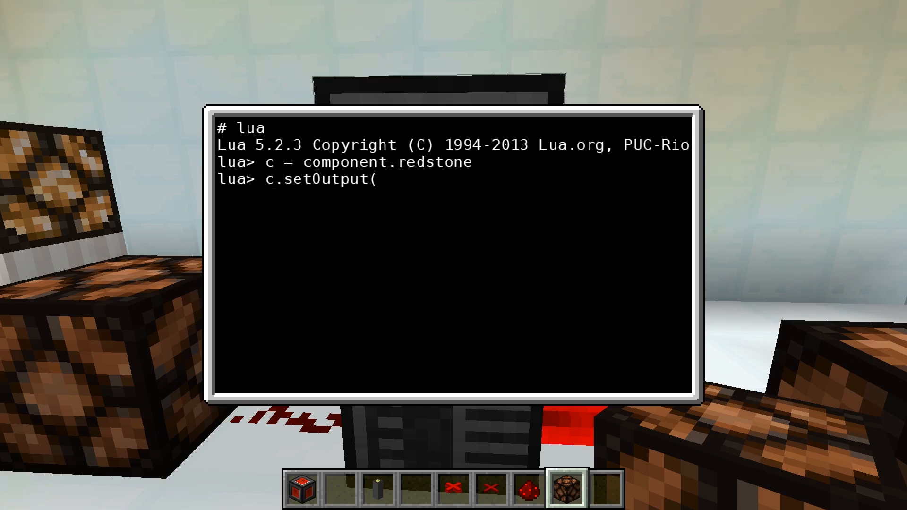
pyautogui.write('si')
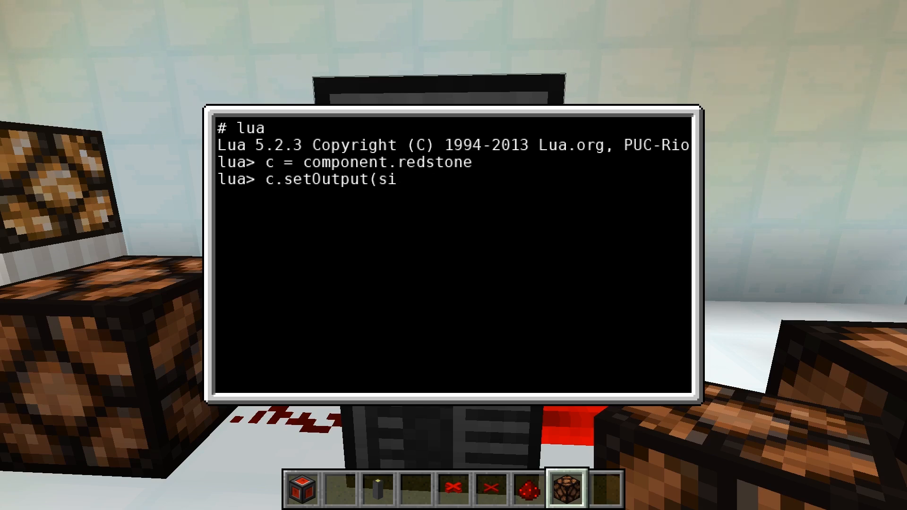
pyautogui.write('des.right,15')
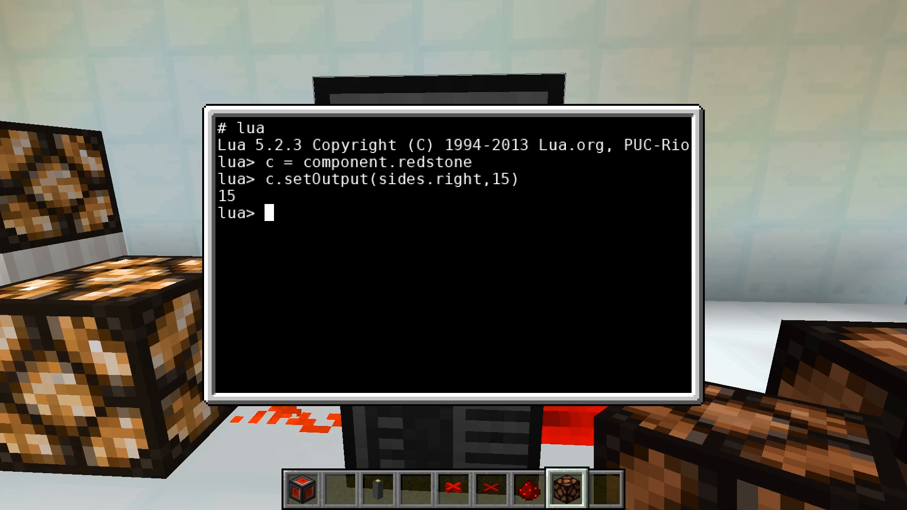
# Read the right-side redstone input with c.getInput(sides.right).
pyautogui.write('c.')
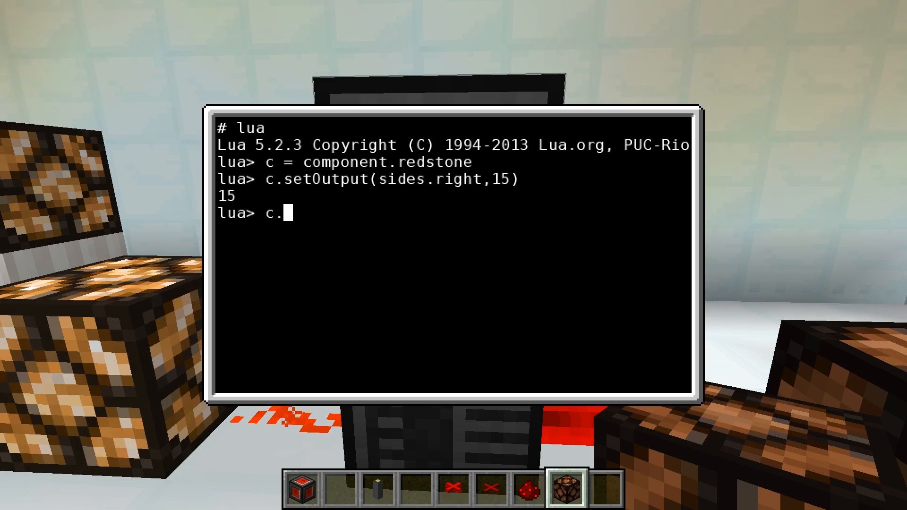
pyautogui.write('getInpu')
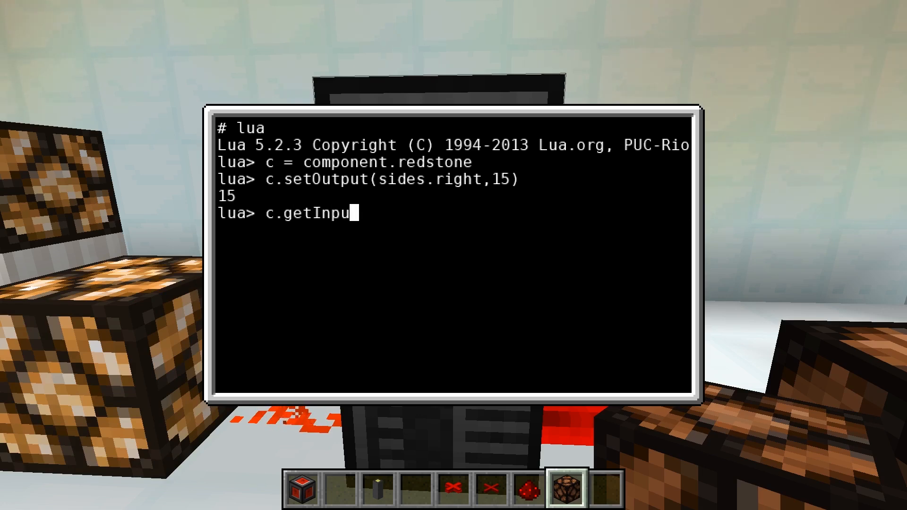
pyautogui.write('t(side')
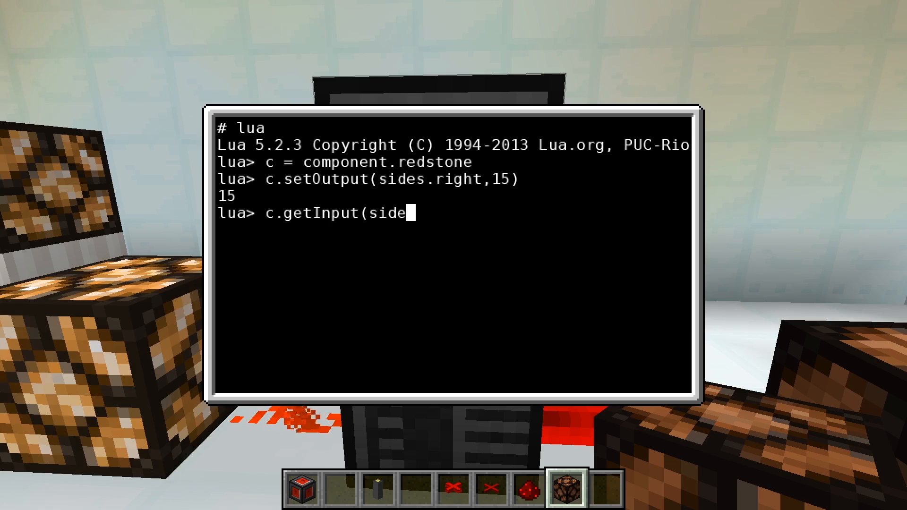
pyautogui.write('s.right)')
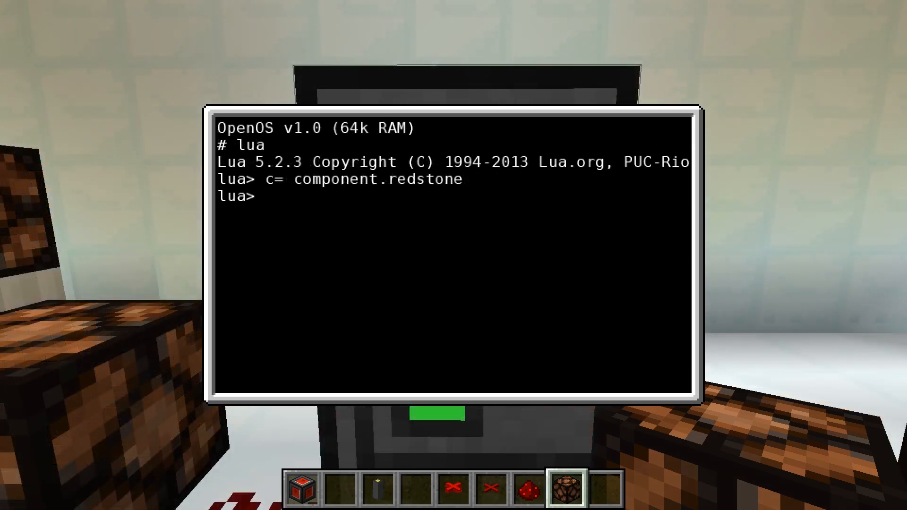
# Call c.setBundledOutput(sides.left,colors.red,255) to drive the left red channel to 255.
pyautogui.write('c.s')
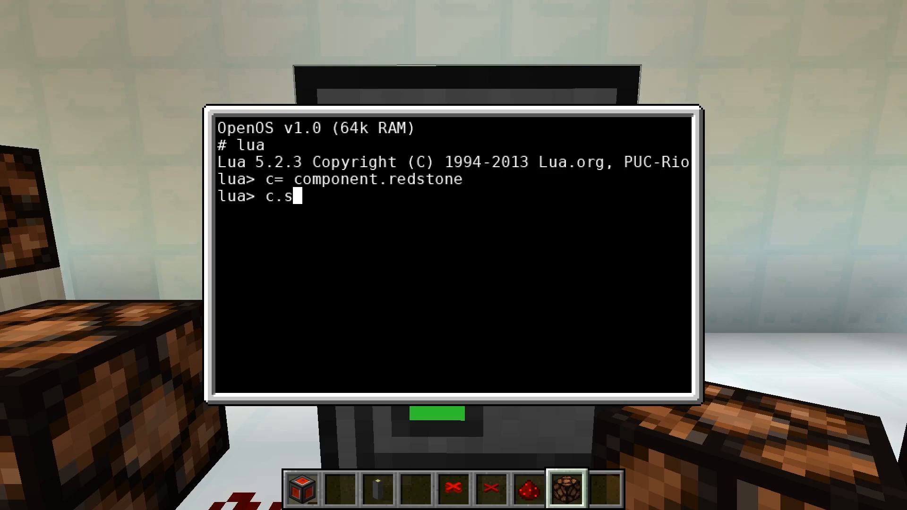
pyautogui.write('etBundled(')
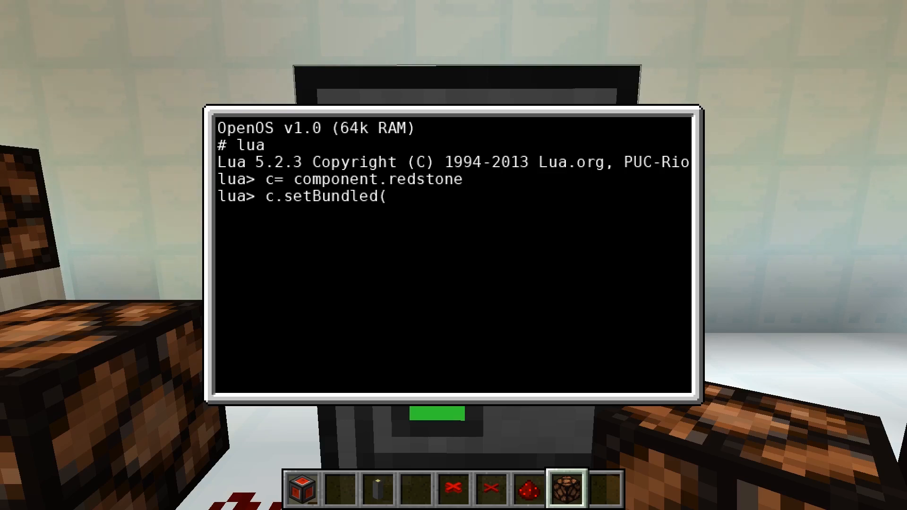
pyautogui.write('Output(')
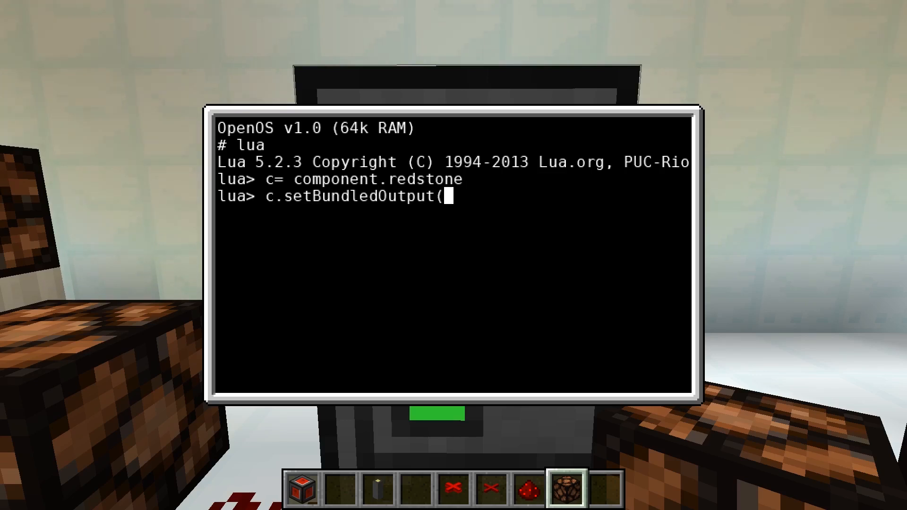
pyautogui.write('sides.l')
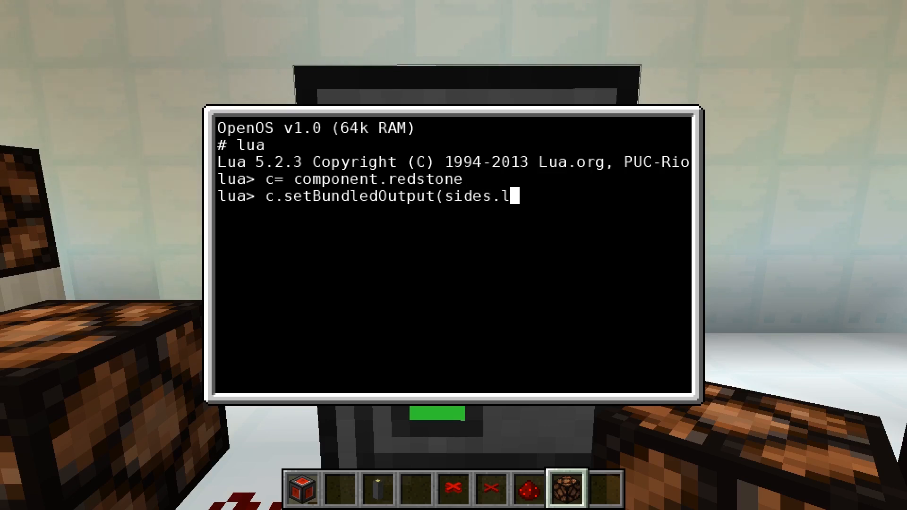
pyautogui.write('eft,colo')
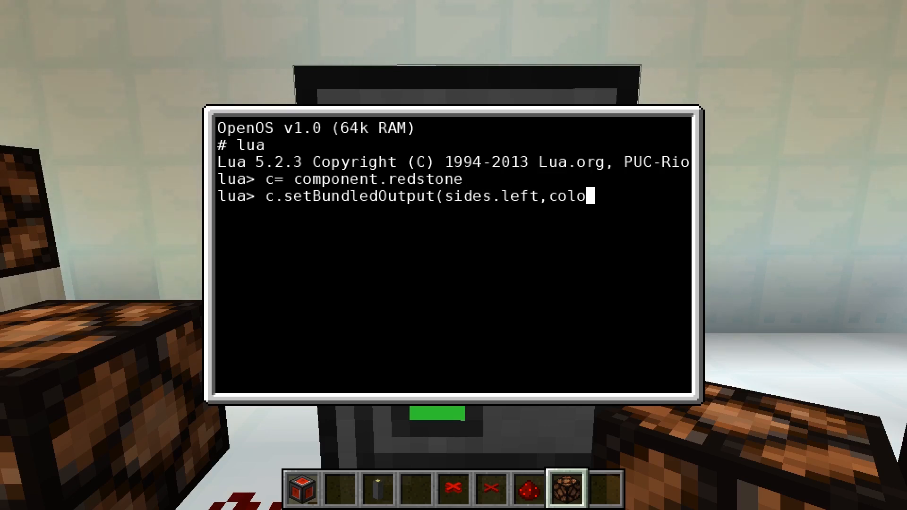
pyautogui.write('rs.red,255')
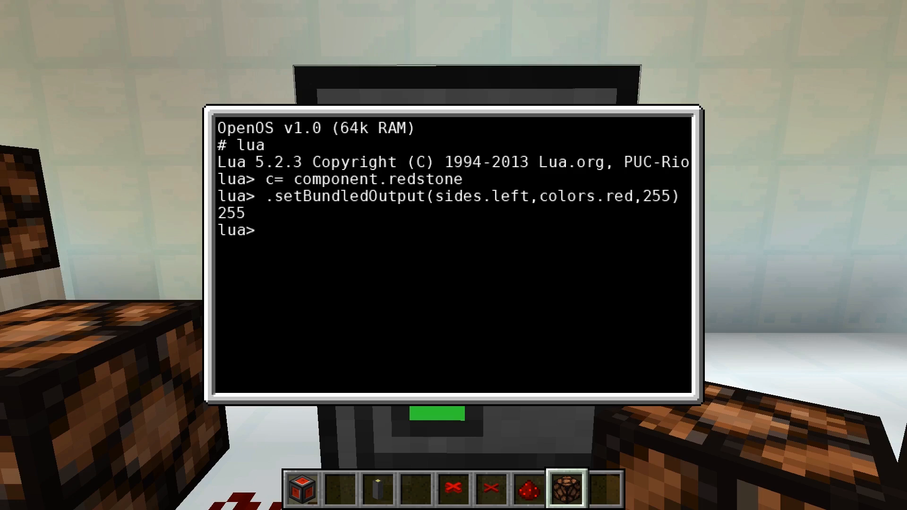
pyautogui.write('c.')
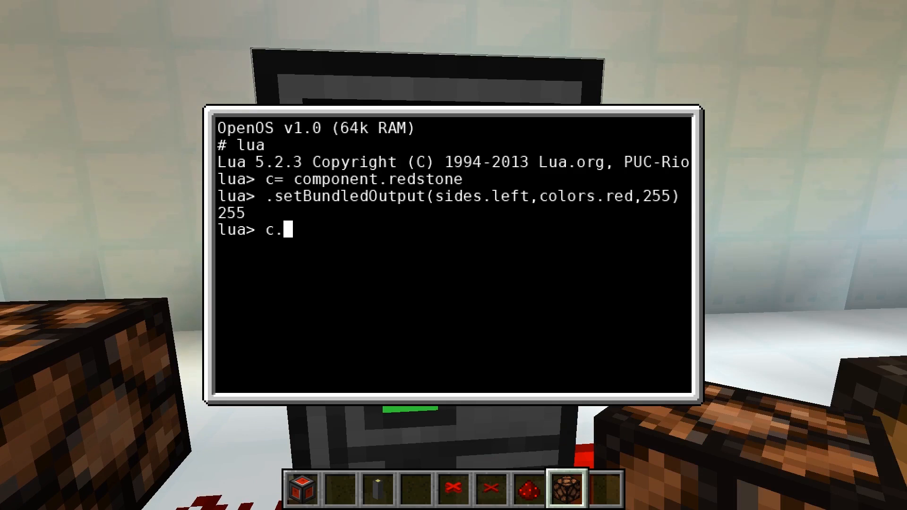
# Read the left red channel with c.getBundledInput, then query c.getBundledOutput(sides.left.
pyautogui.write('getBundledInput')
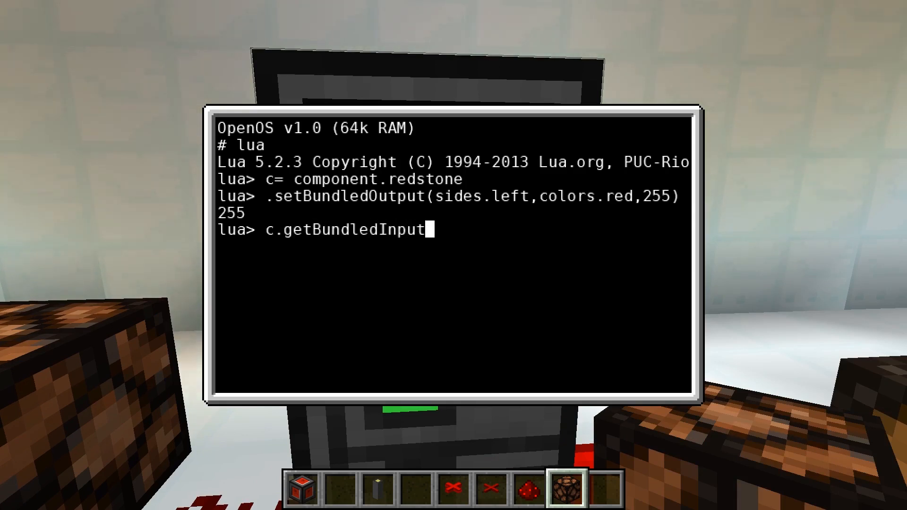
pyautogui.write('(sides.left,cl')
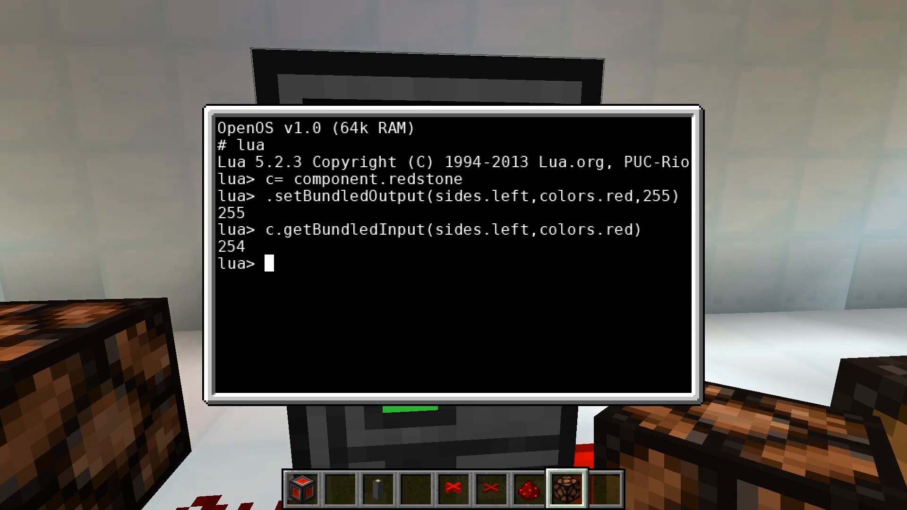
pyautogui.write('c.getBun')
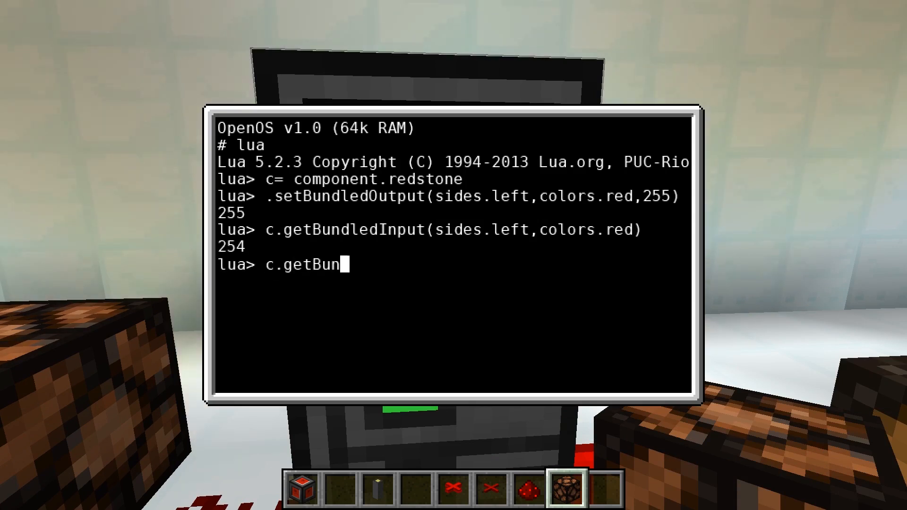
pyautogui.write('dledOutput(sides.left')
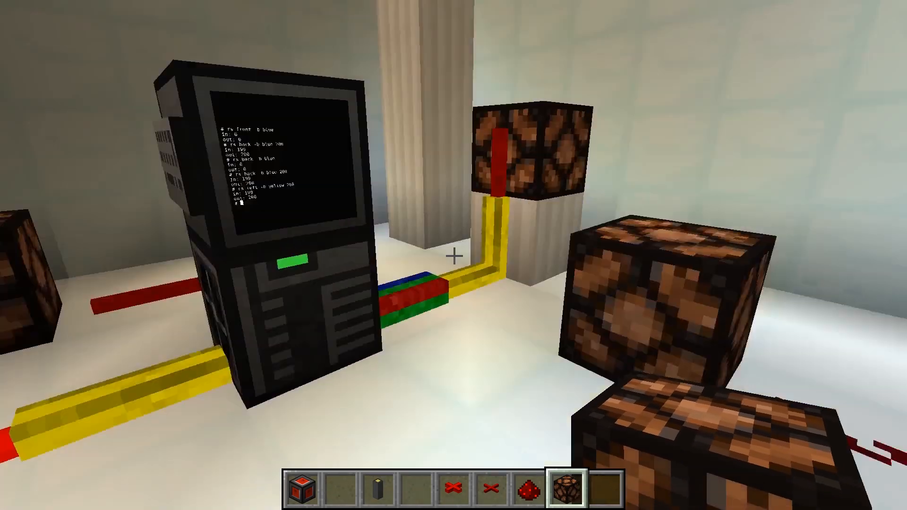
pyautogui.moveTo(454, 255)
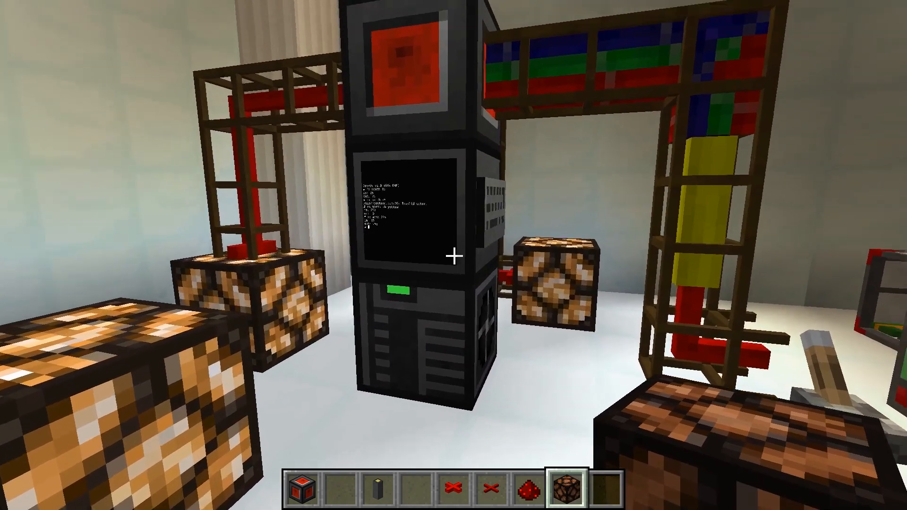